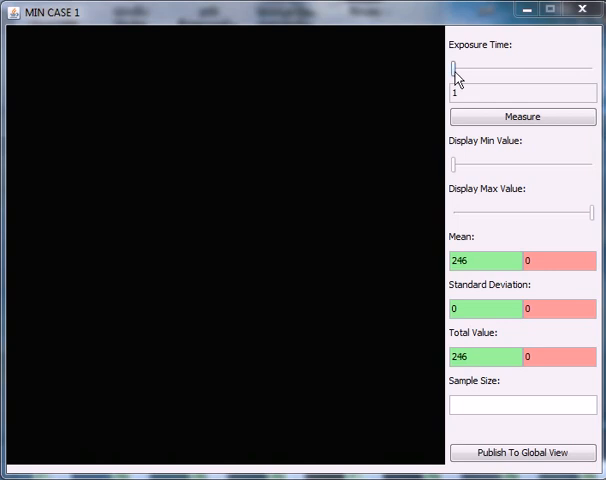
- Set exposure time to 36 and generate the noisy star image, mean near 881
left_click_drag(456, 68, 506, 68)
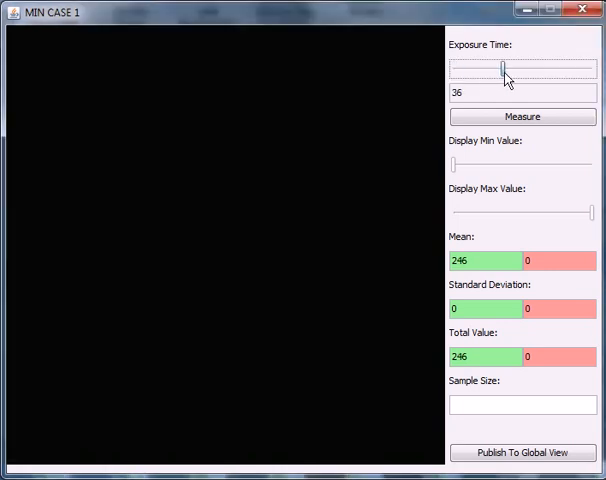
left_click(520, 117)
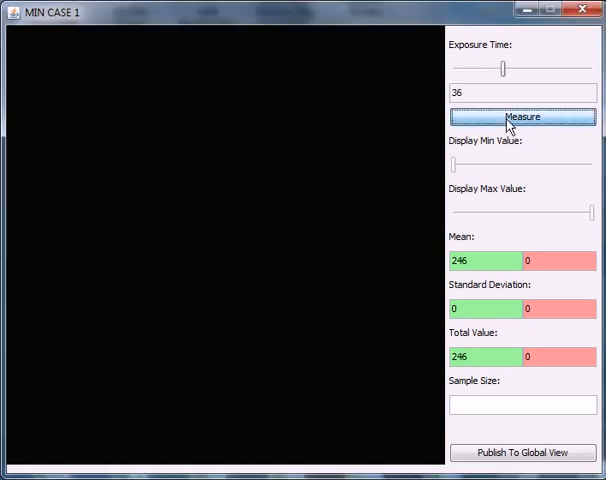
left_click(521, 119)
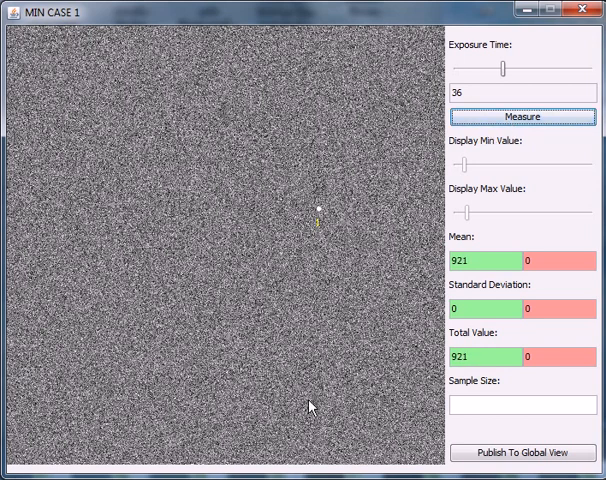
left_click(523, 110)
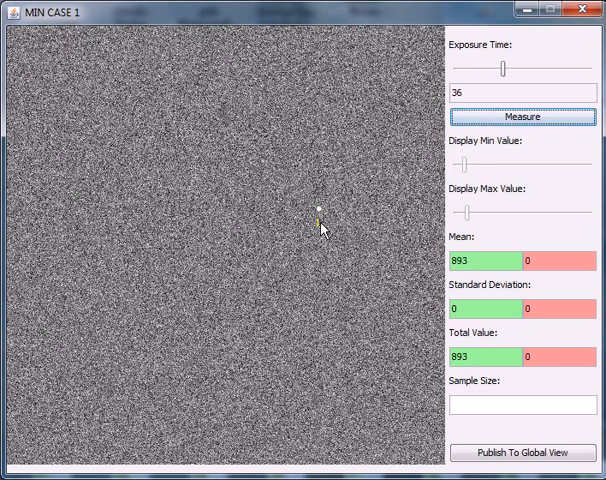
left_click(518, 111)
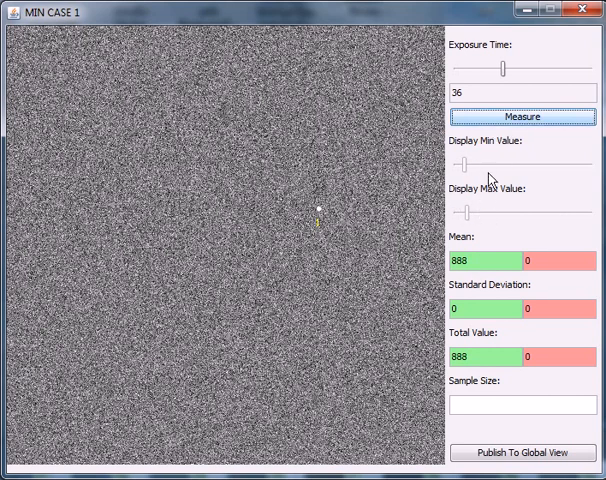
left_click(516, 113)
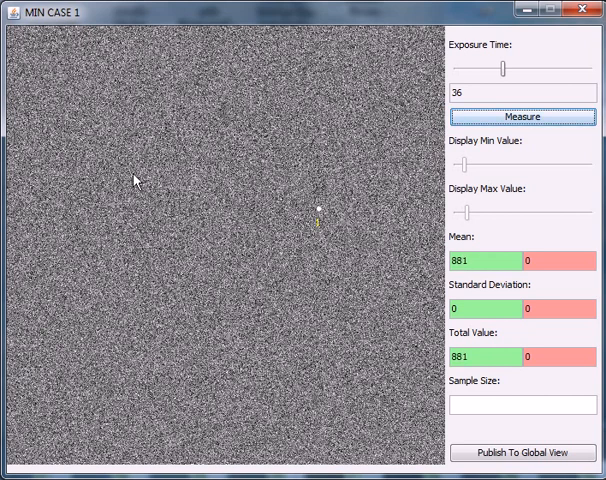
- Place the green box on the star and the red box on lower-left background sky
left_click_drag(135, 180, 185, 205)
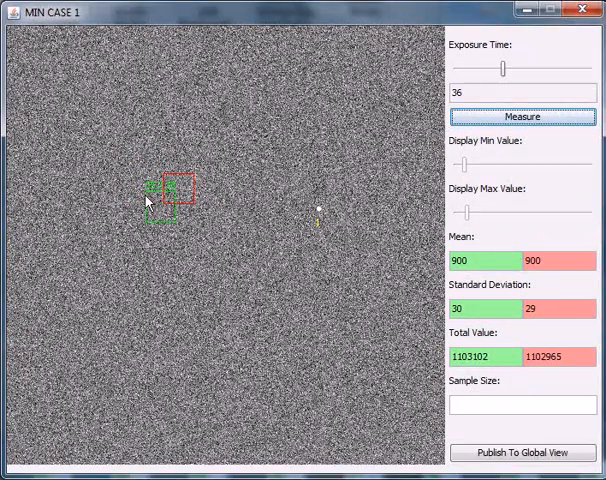
left_click_drag(165, 200, 315, 210)
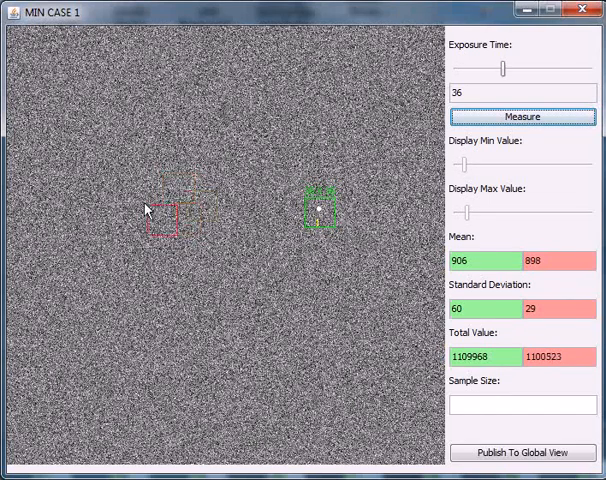
left_click_drag(172, 215, 237, 342)
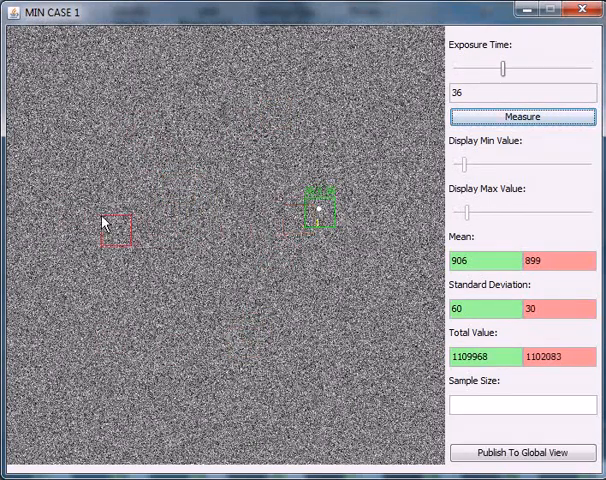
left_click_drag(115, 228, 85, 285)
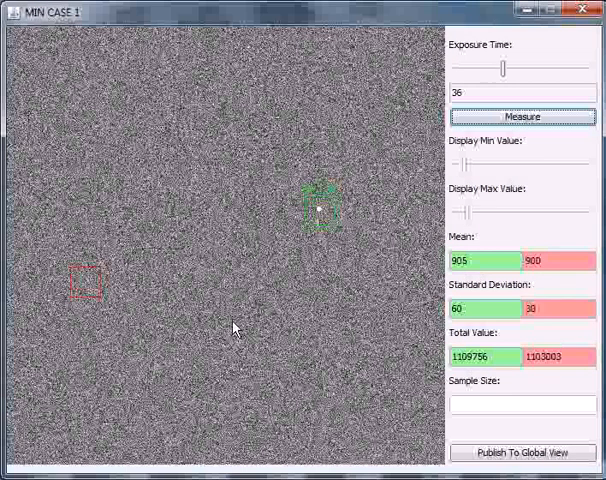
left_click(522, 113)
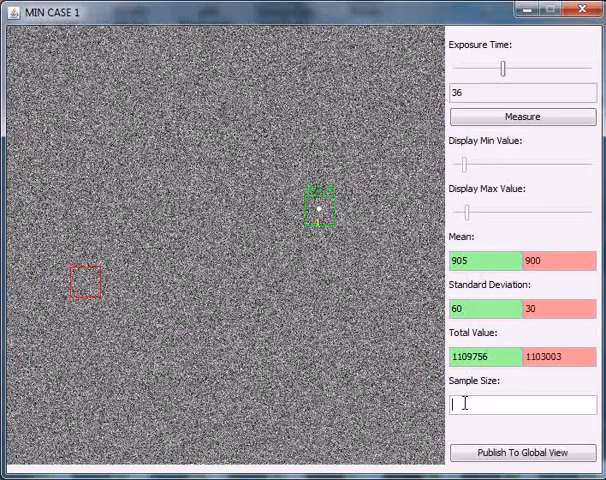
- Re-measure at sample size 10, then 15, giving means 979 versus 902
type("10")
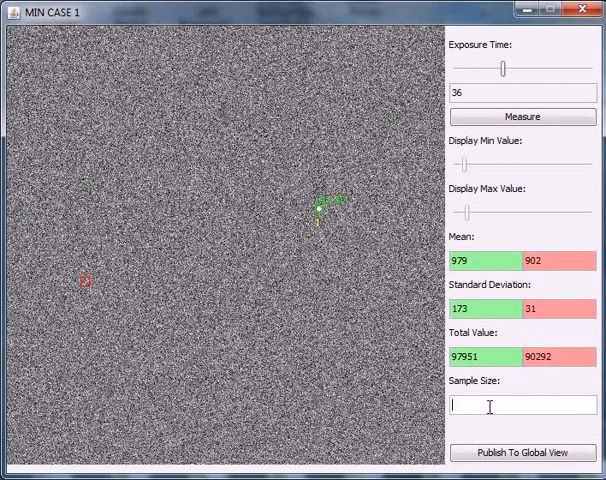
type("15")
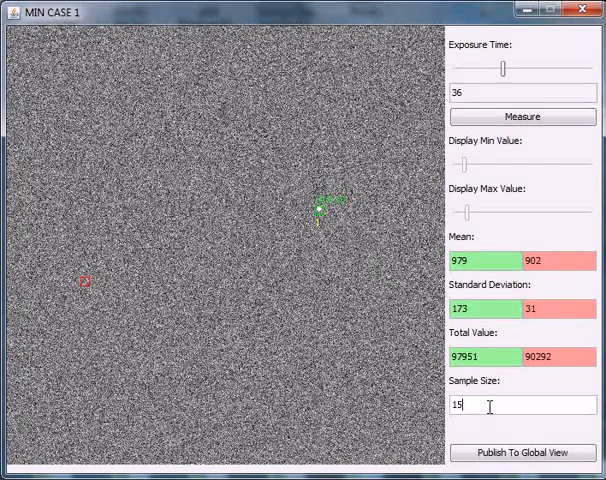
left_click(523, 116)
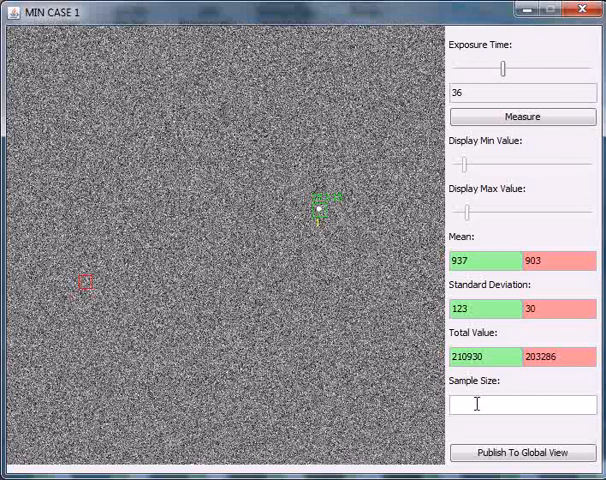
type("40")
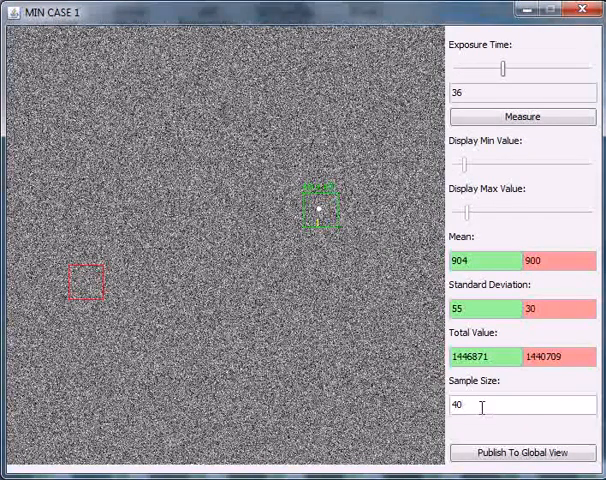
- Apply sample size 20, reading means 922 versus 901 and SD 96 versus 30
type("20")
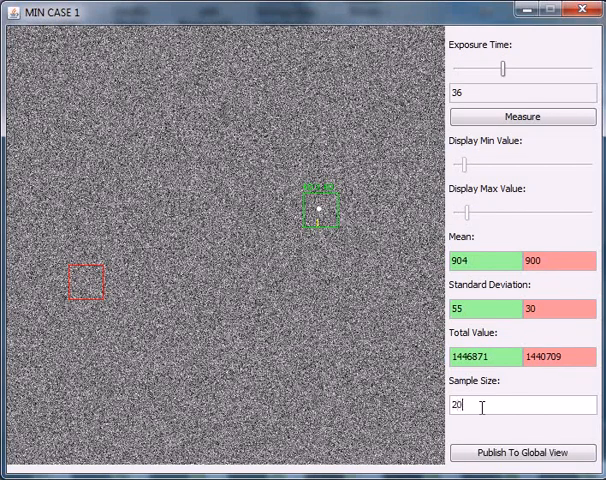
left_click(523, 116)
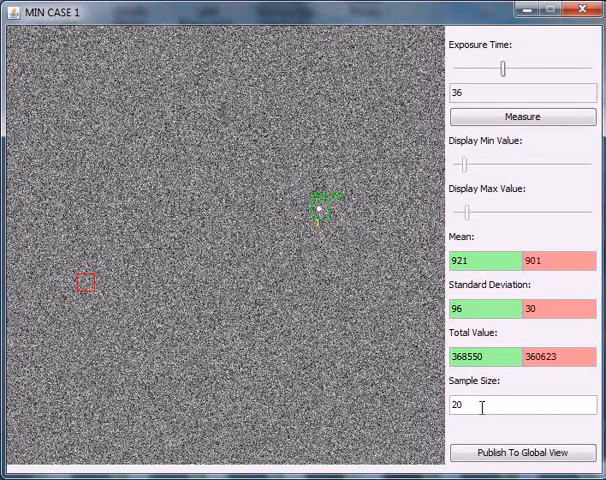
left_click(520, 116)
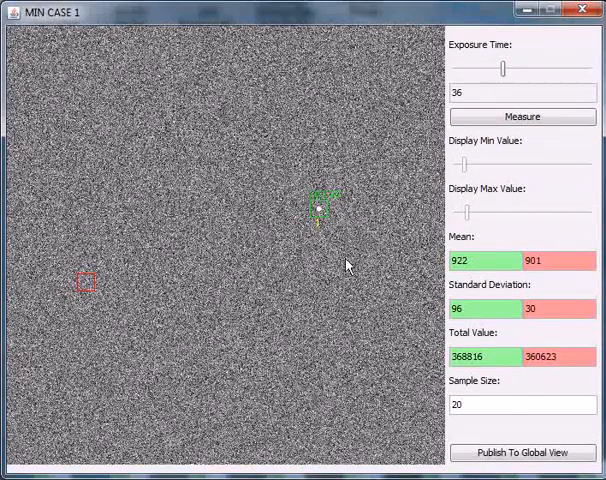
- Try sample sizes 12 and 5, reaching means 1154 versus 899 at size 5
left_click(520, 405)
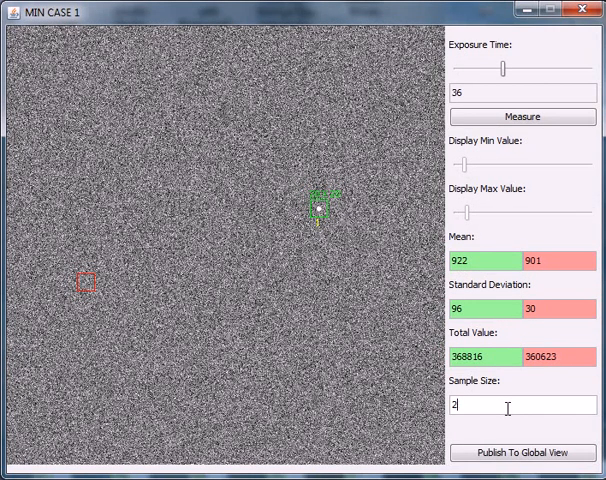
type("1")
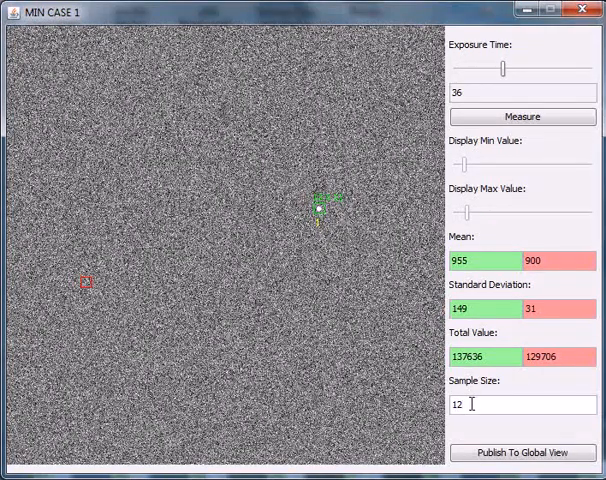
type("5")
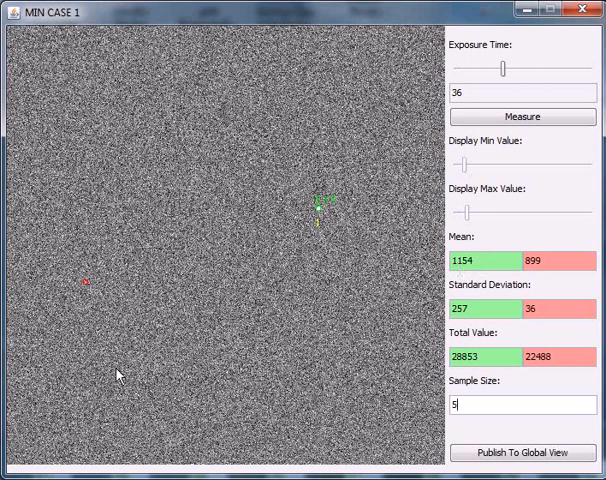
mouse_move(240, 343)
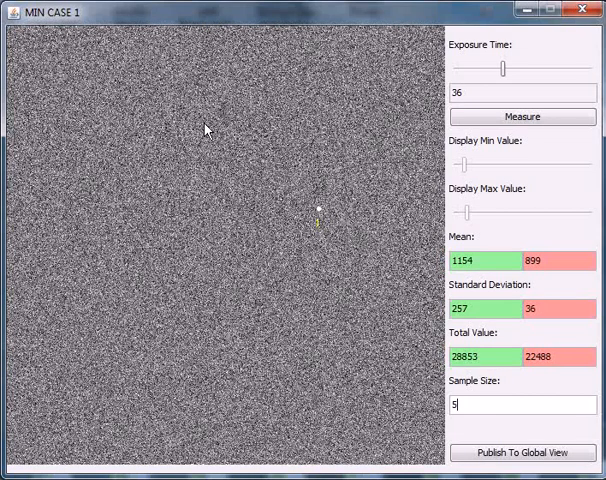
- Redraw large boxes on empty sky (both mean 899) and set exposure time to 60
left_click(522, 116)
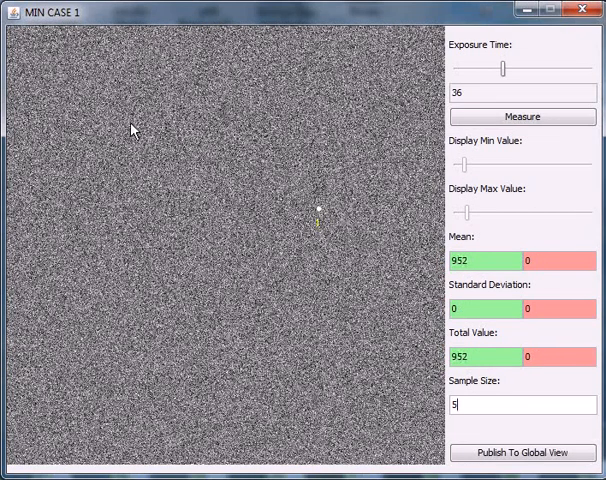
left_click_drag(133, 120, 320, 223)
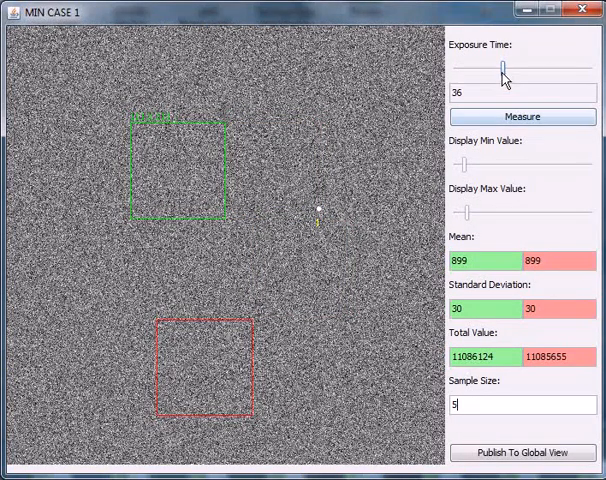
left_click_drag(500, 67, 540, 67)
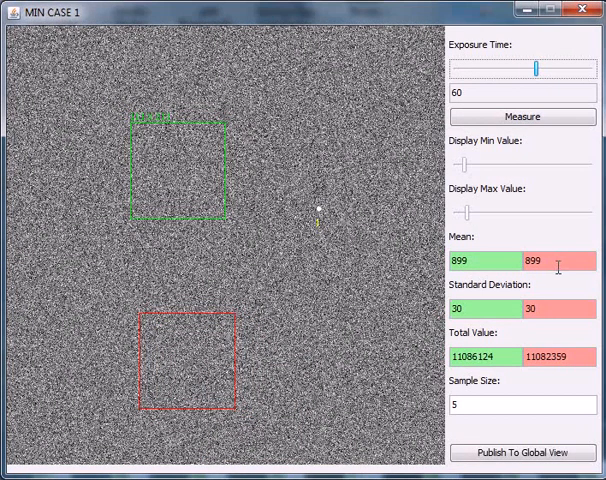
- Measure at exposure 60 (mean 1499), then at exposure 5 (both means 124)
left_click(527, 117)
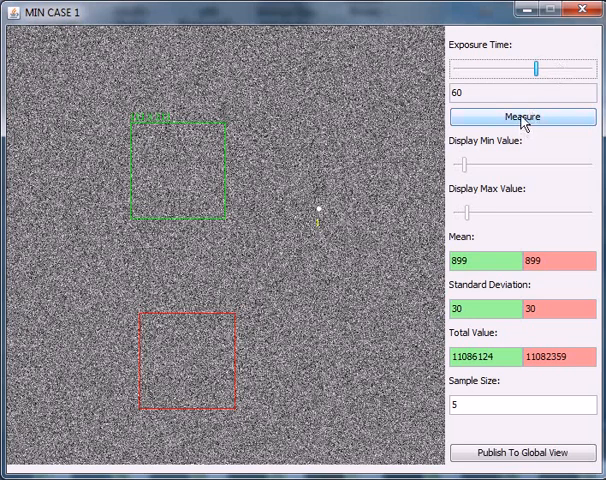
left_click(521, 116)
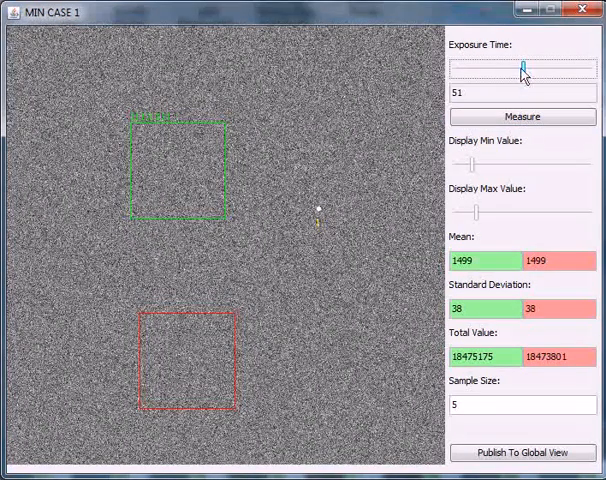
left_click_drag(520, 69, 458, 69)
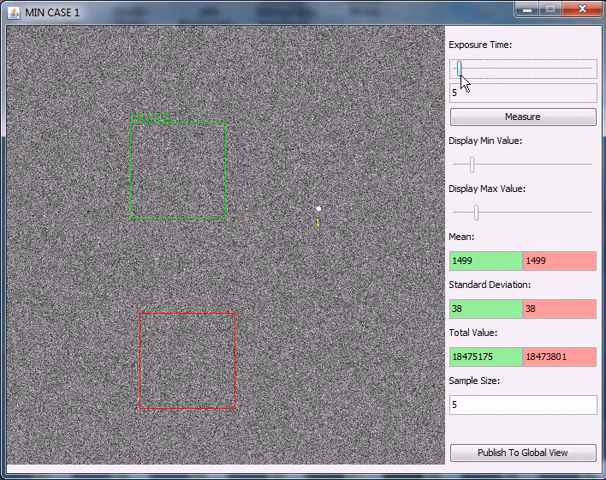
left_click(523, 116)
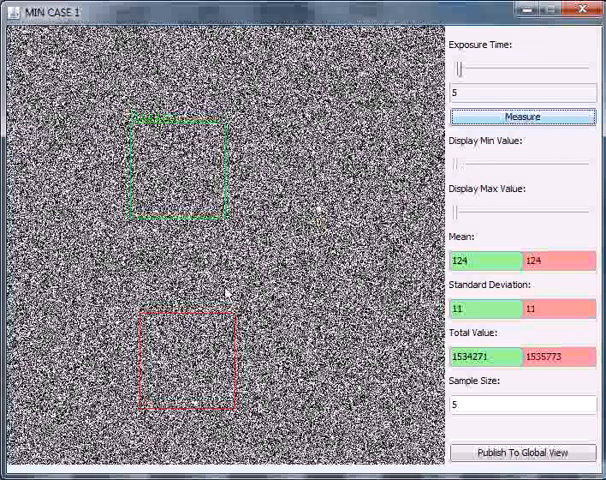